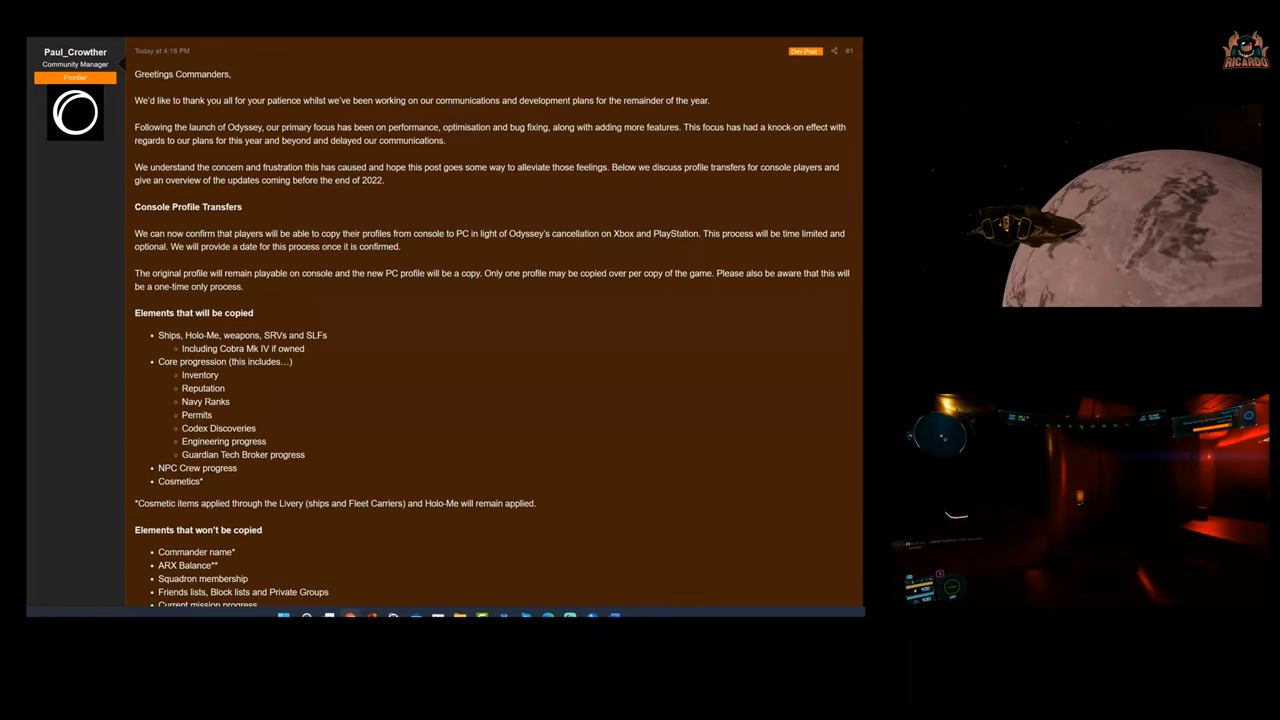
scroll("down", 3)
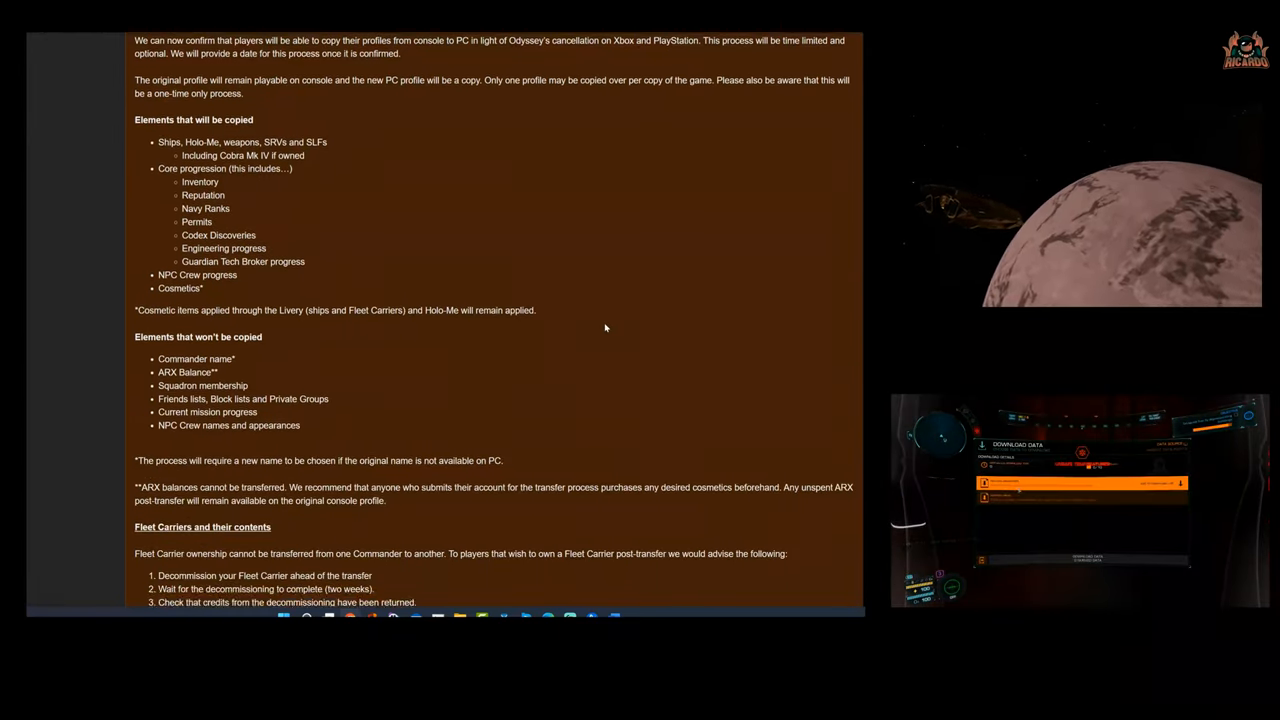
scroll("down", 3)
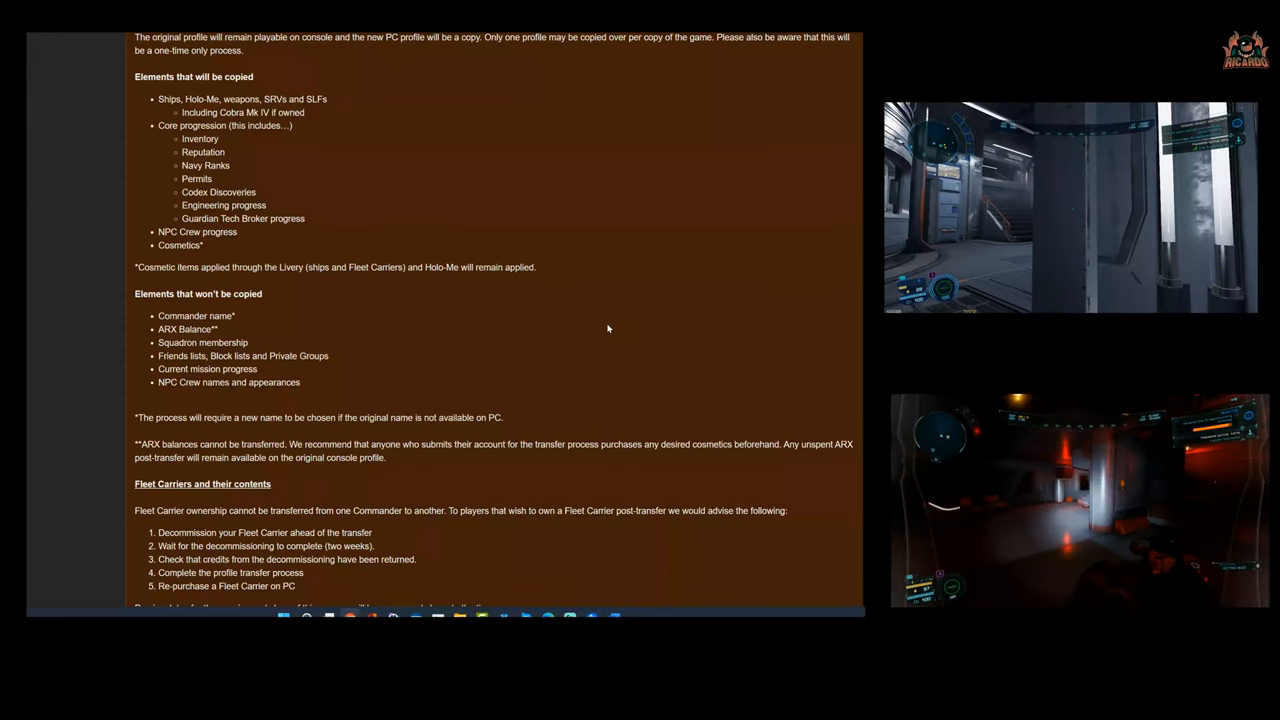
scroll("down", 3)
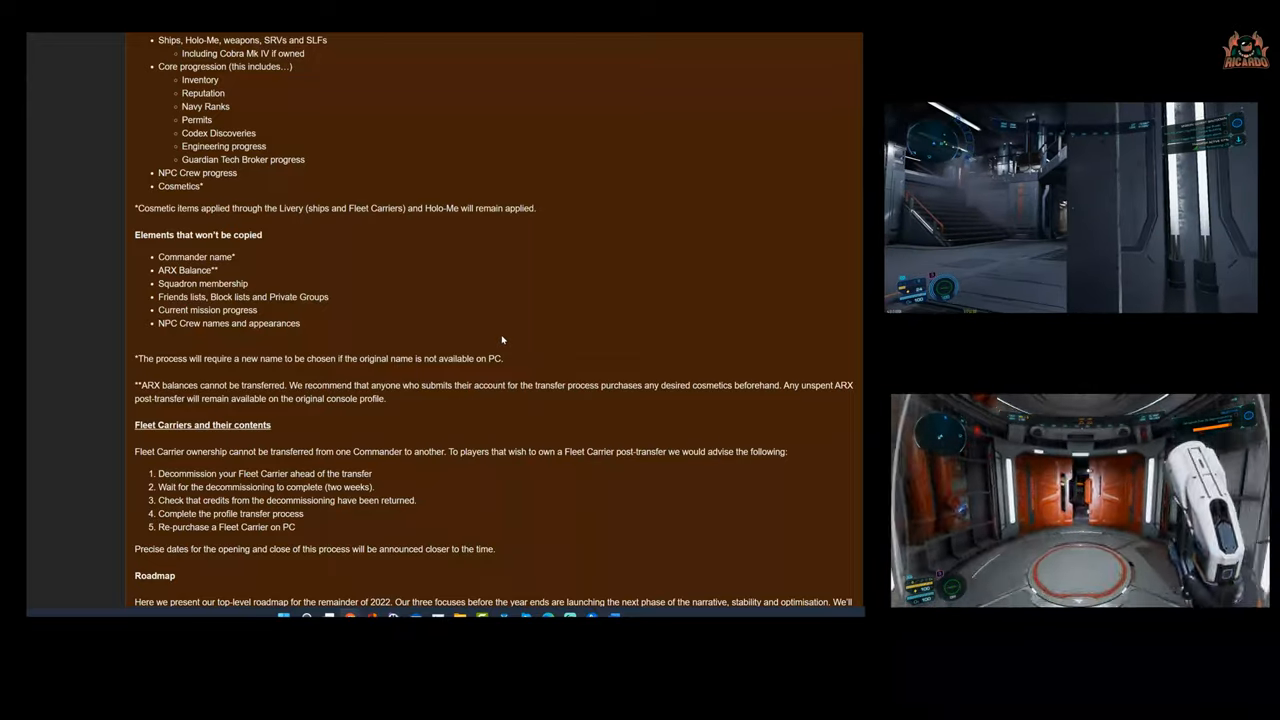
scroll("down", 3)
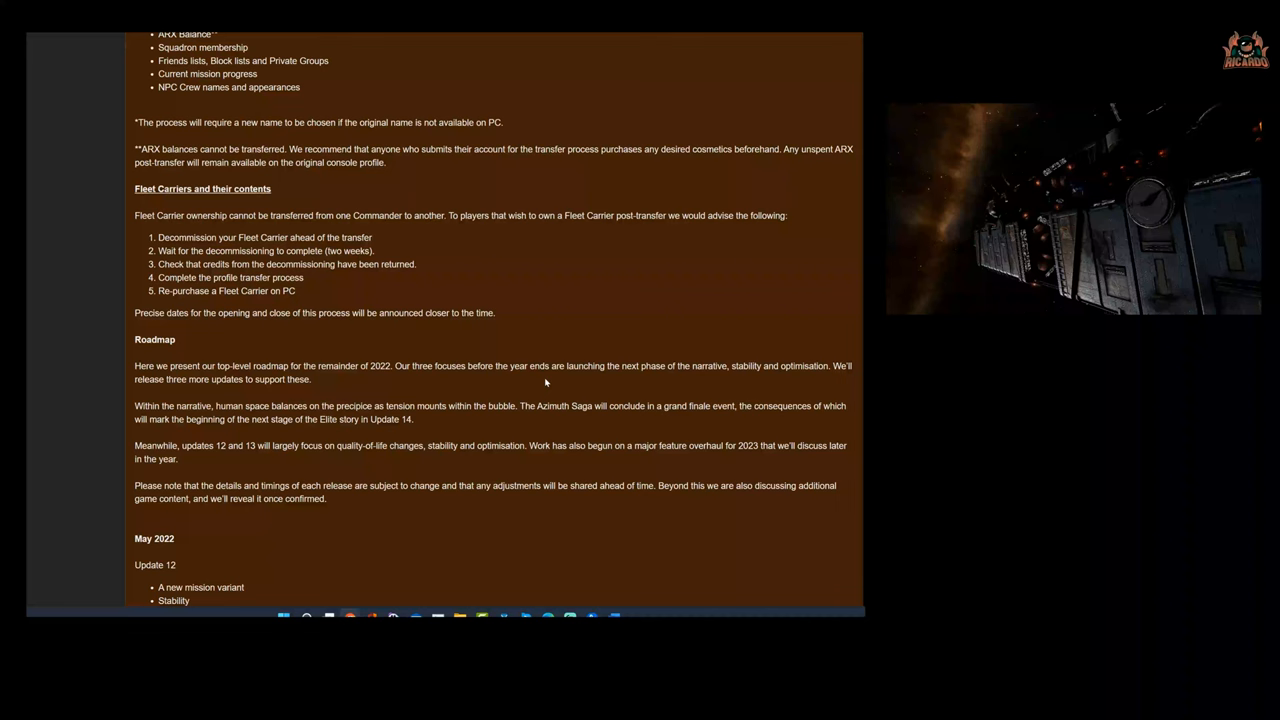
scroll("down", 3)
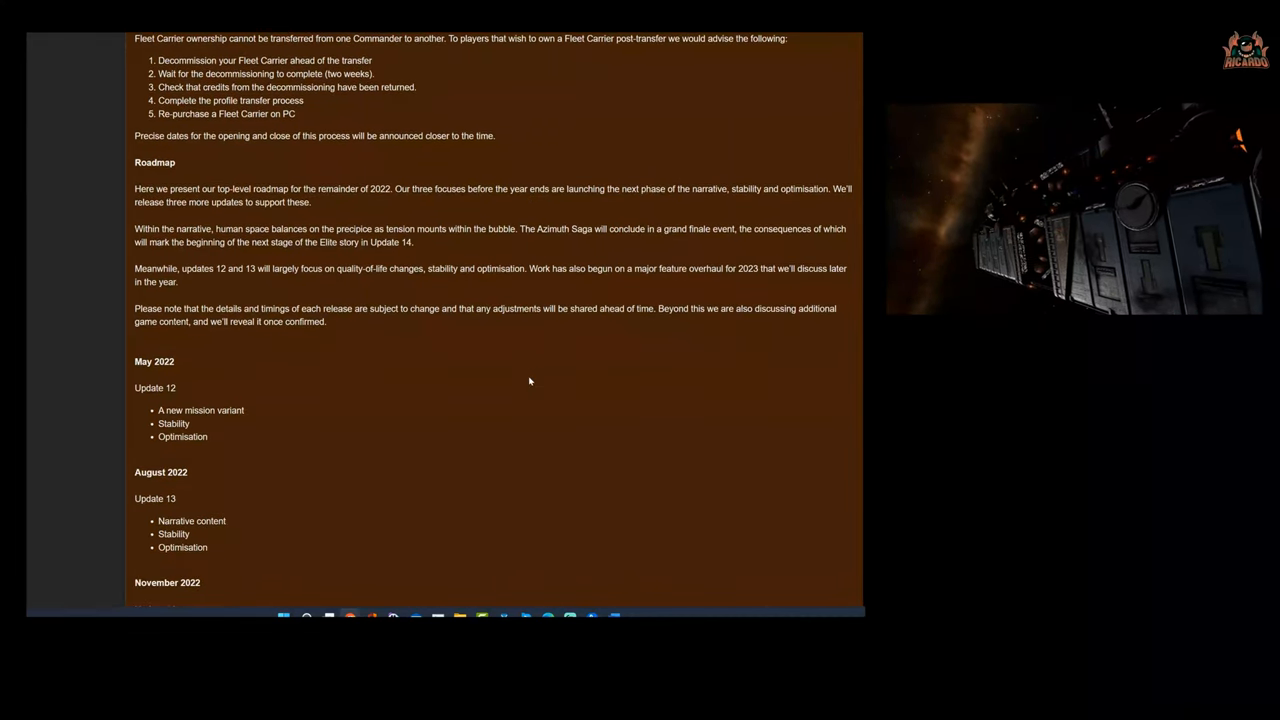
scroll("down", 3)
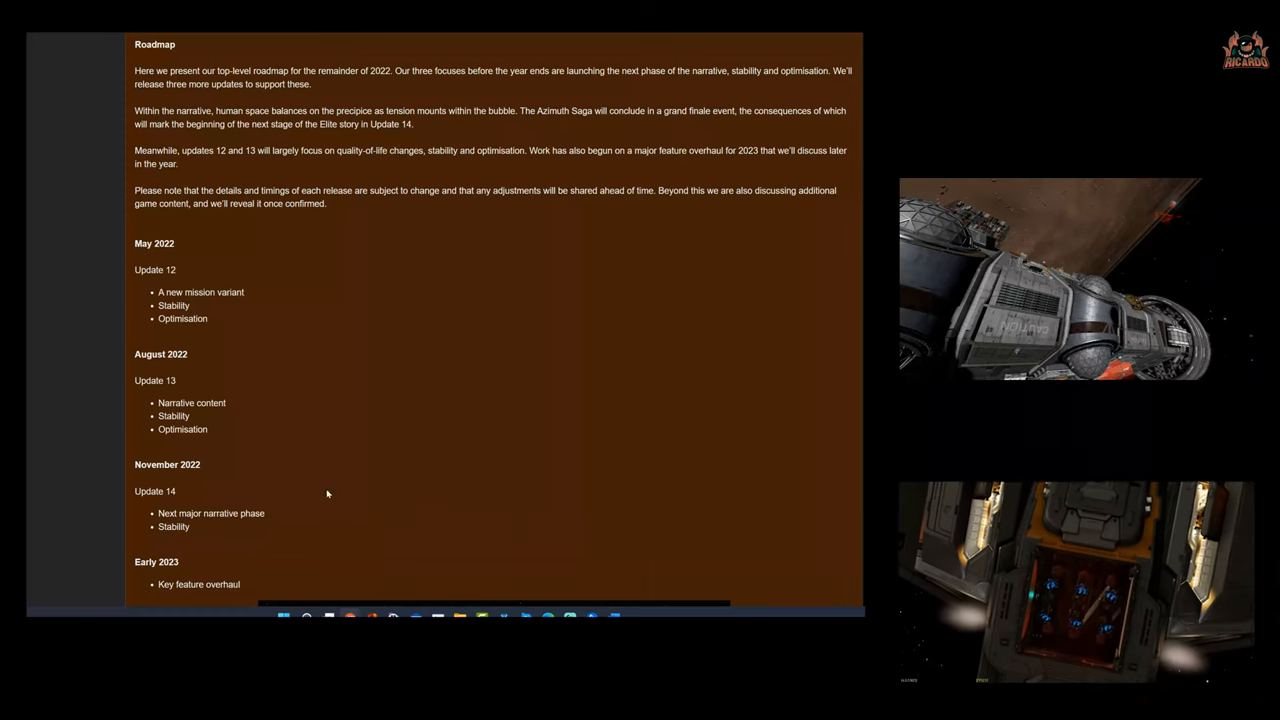
mouse_move(380, 340)
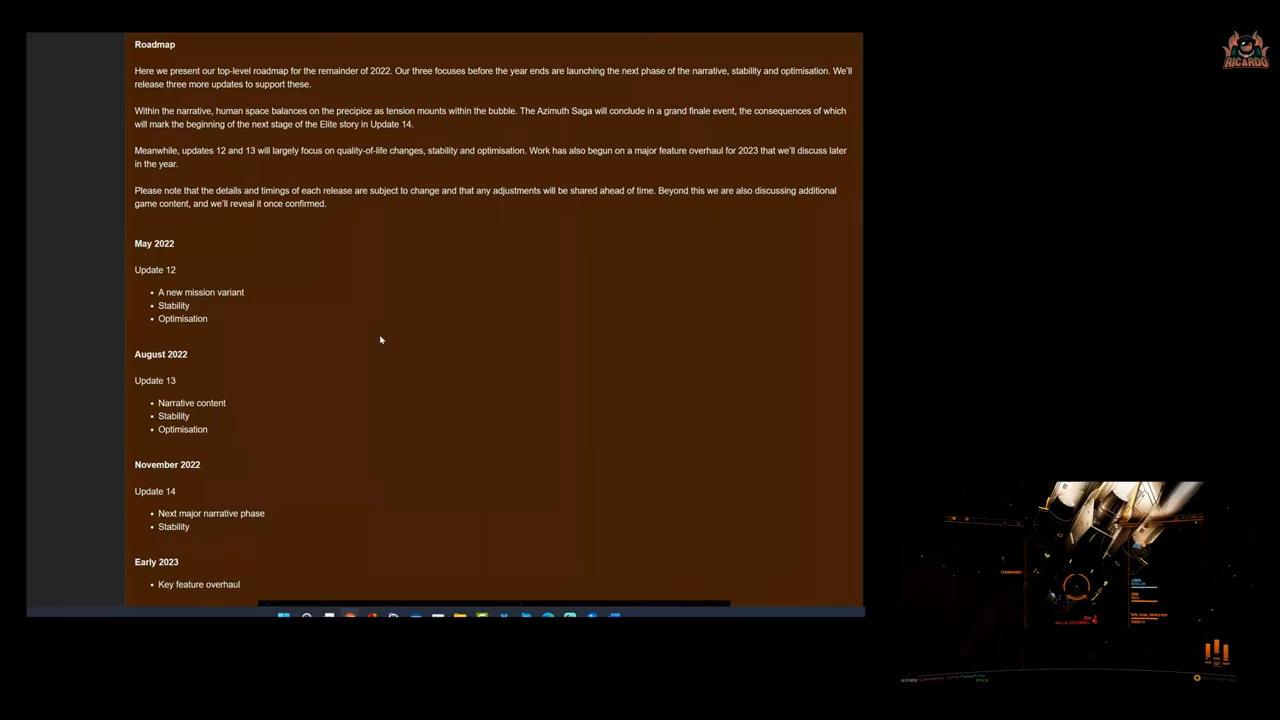
mouse_move(300, 264)
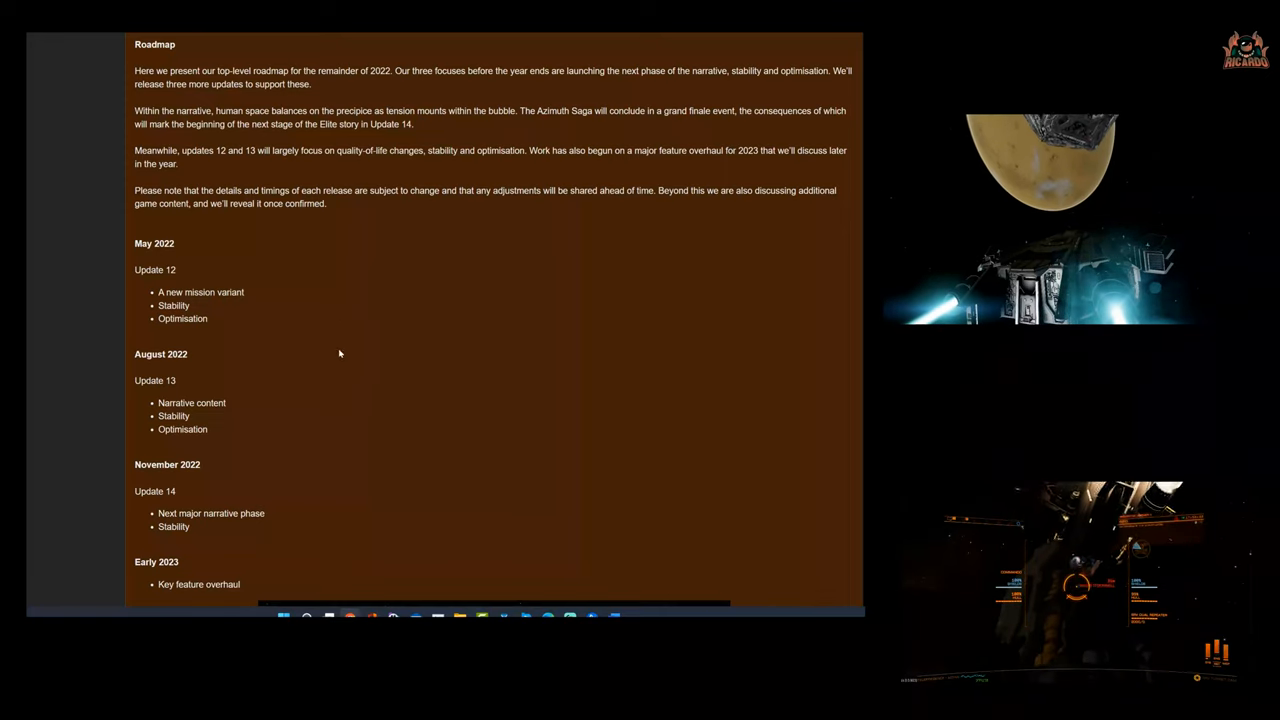
scroll("down", 3)
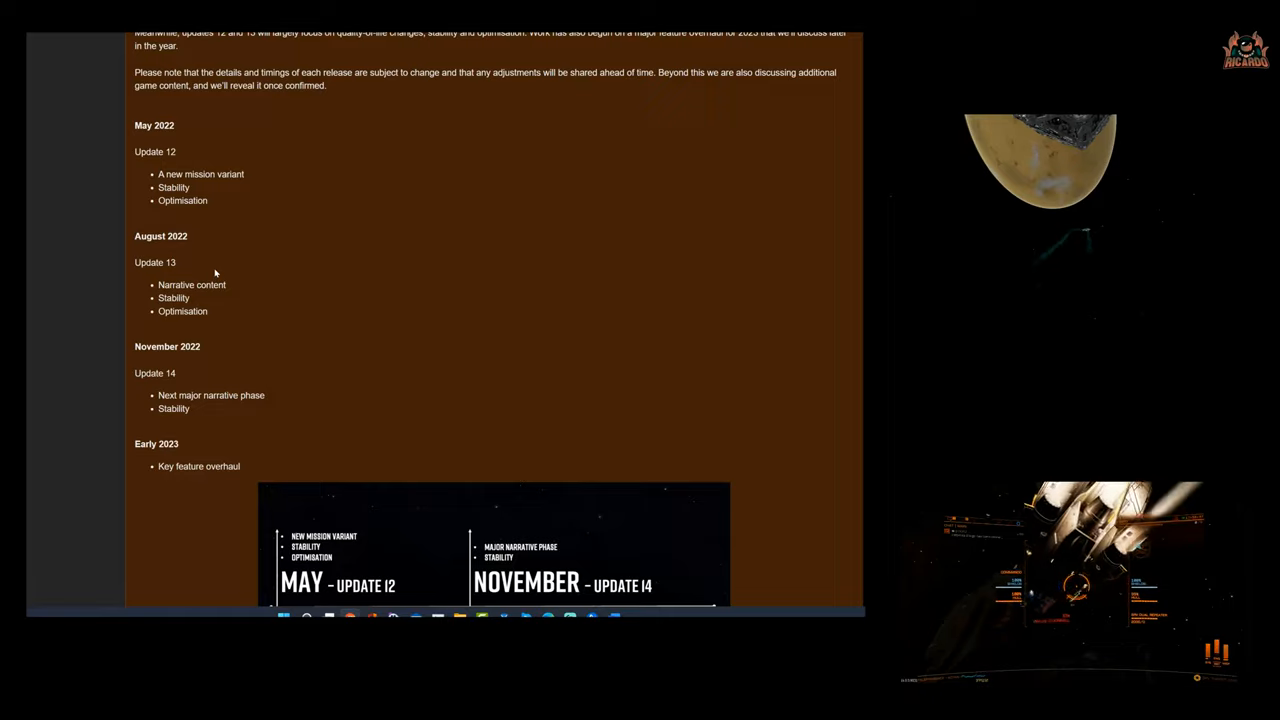
mouse_move(216, 296)
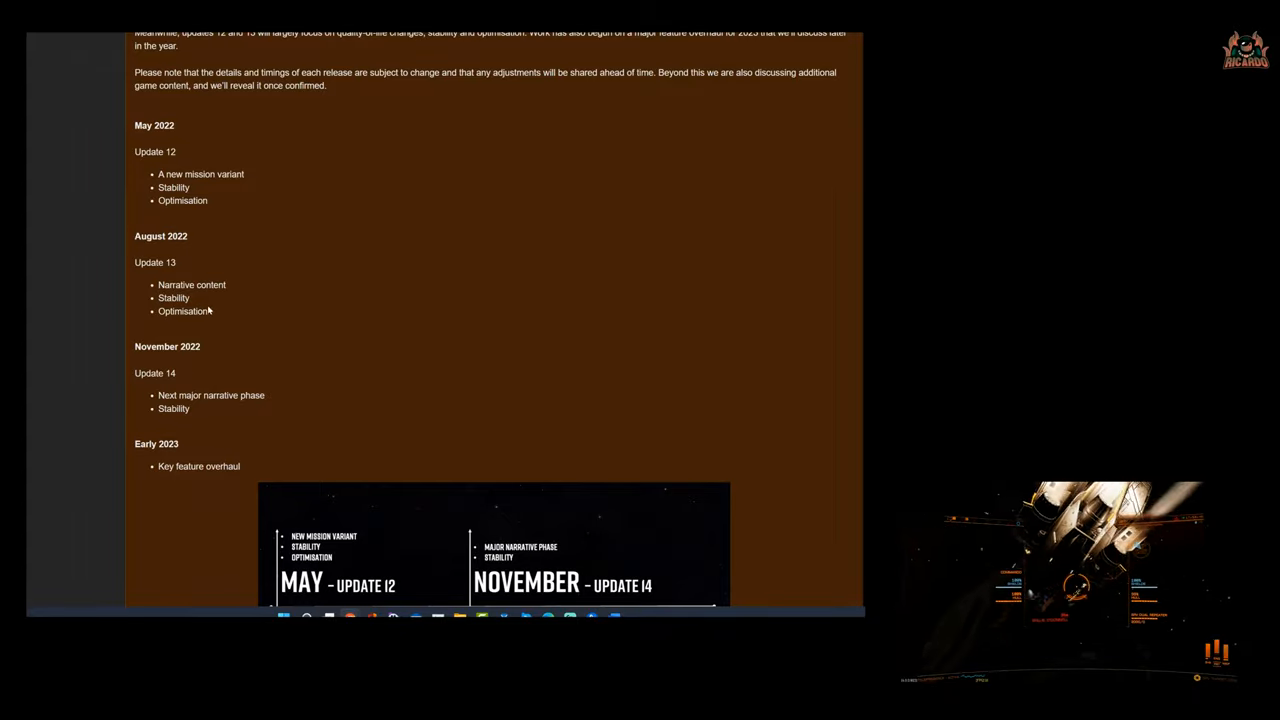
scroll("down", 3)
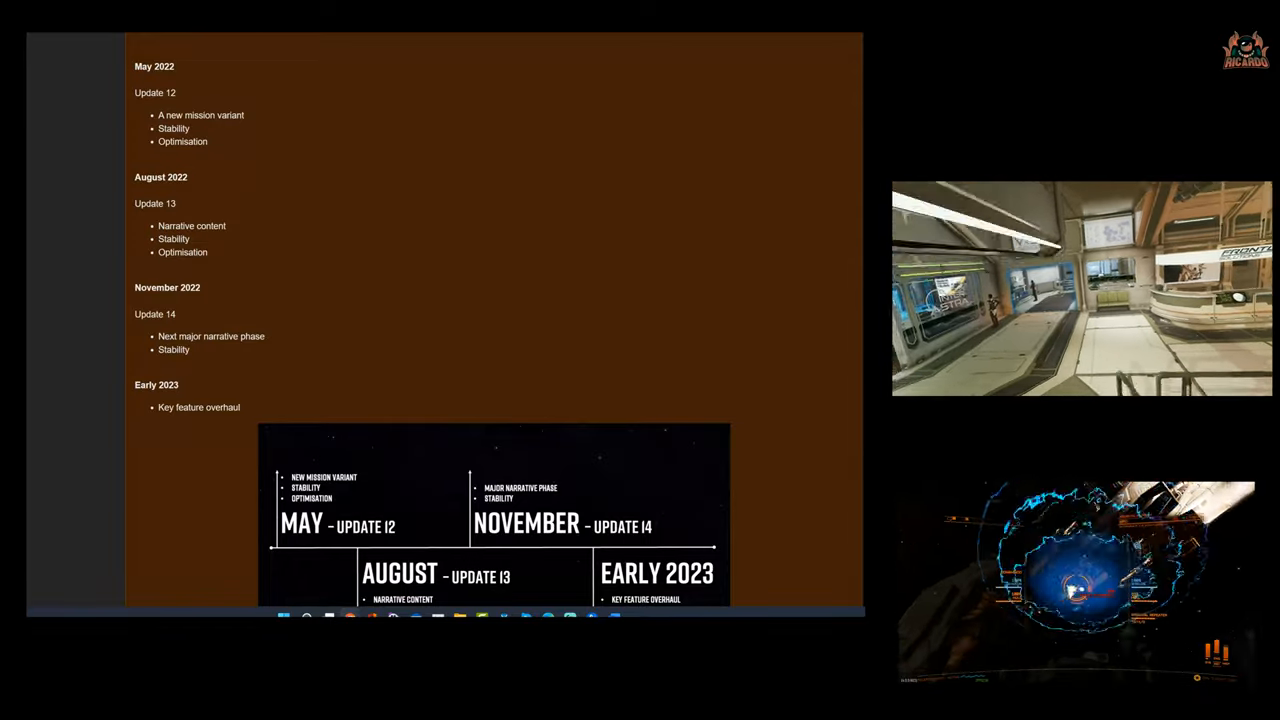
scroll("down", 3)
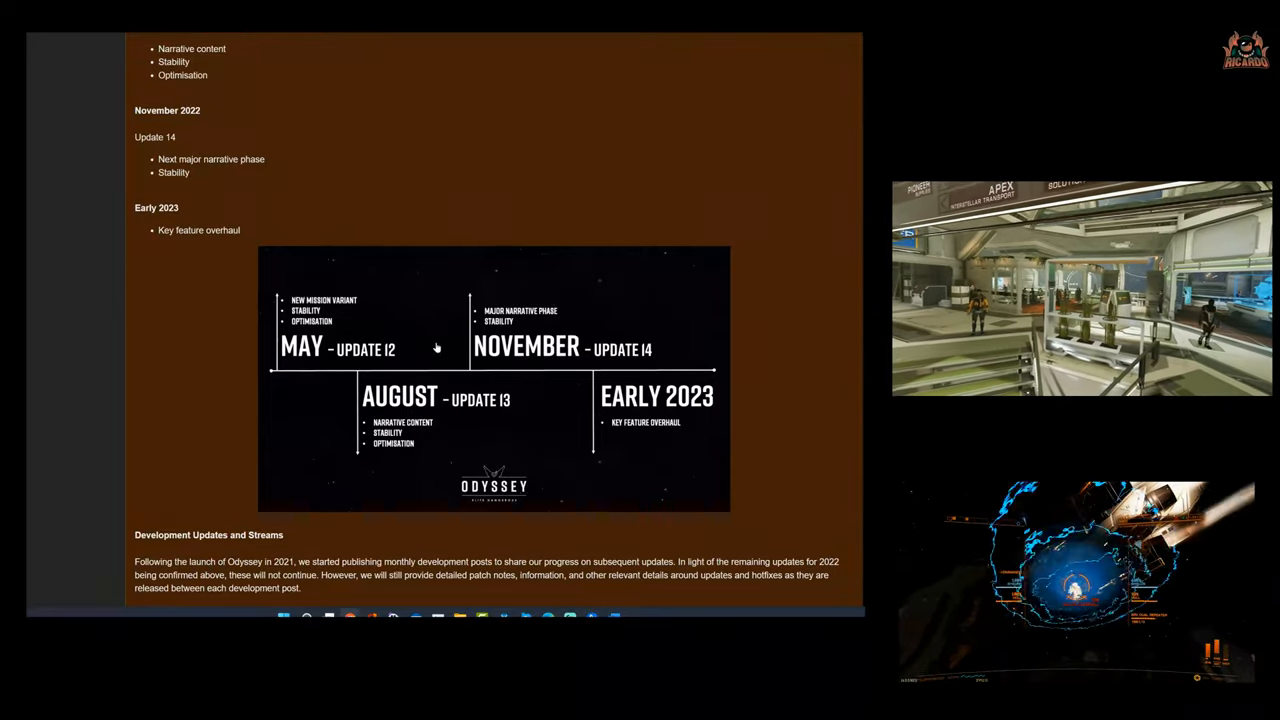
scroll("down", 3)
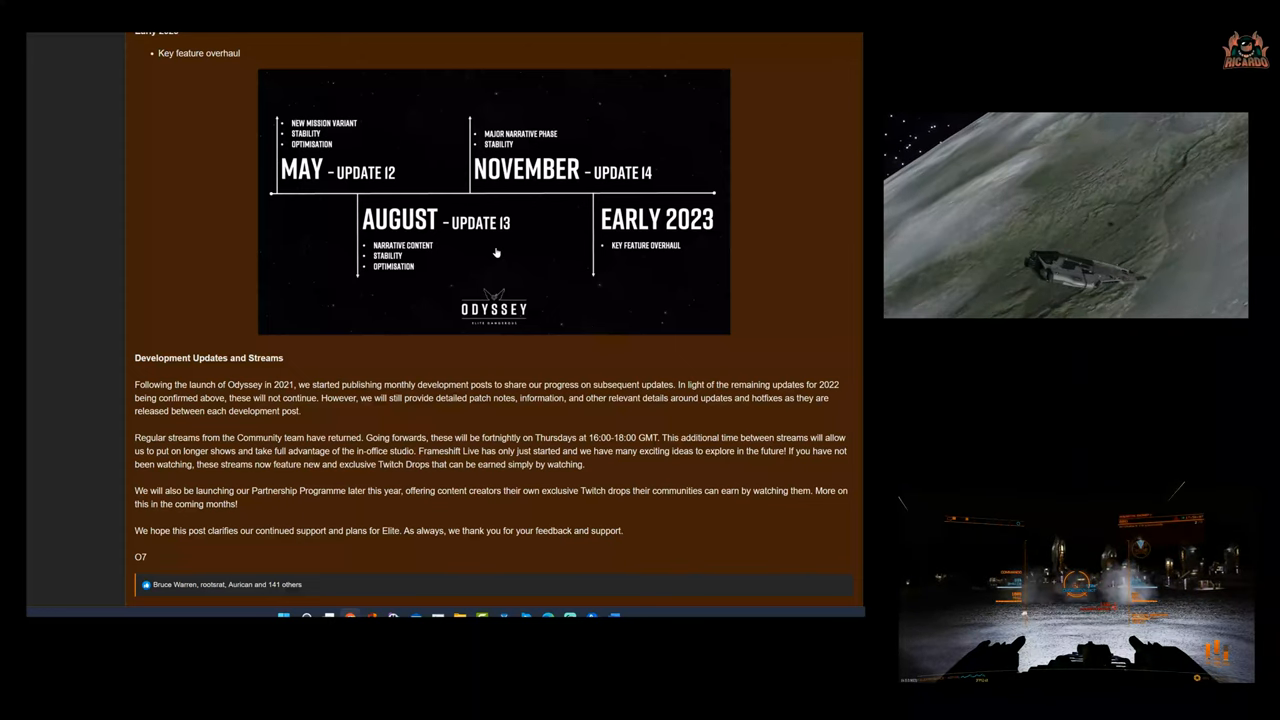
mouse_move(332, 184)
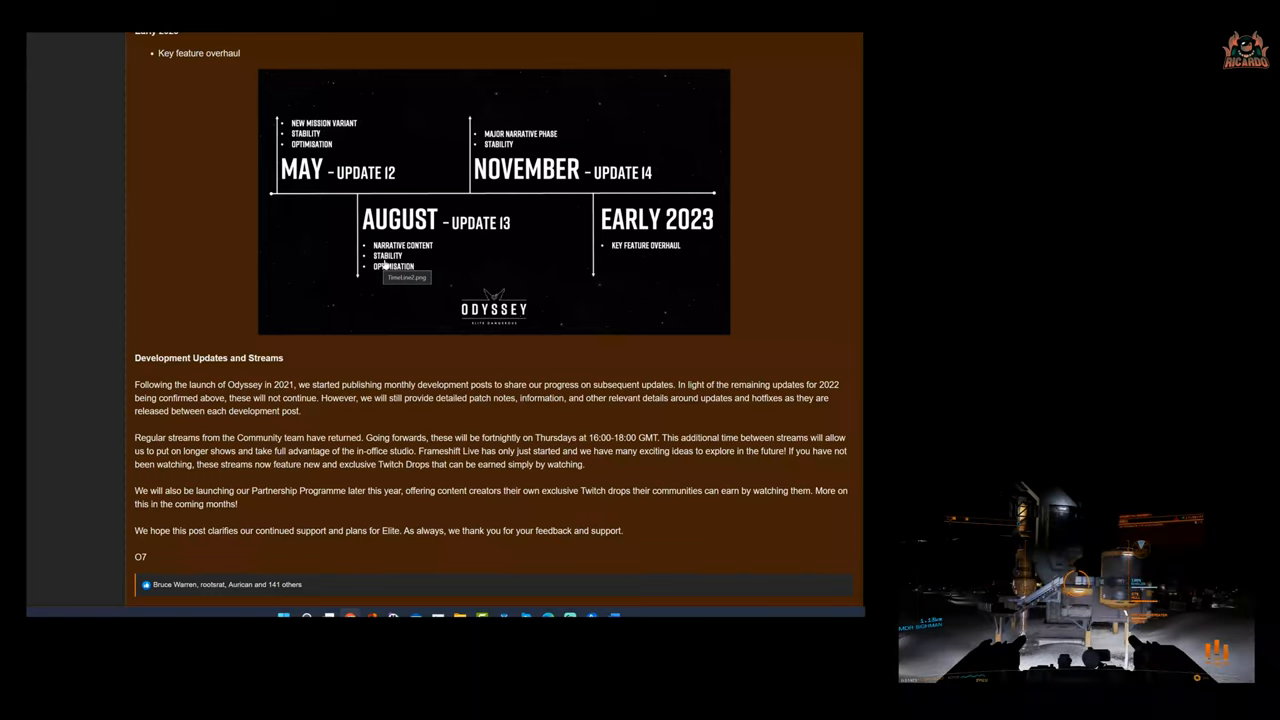
scroll("up", 3)
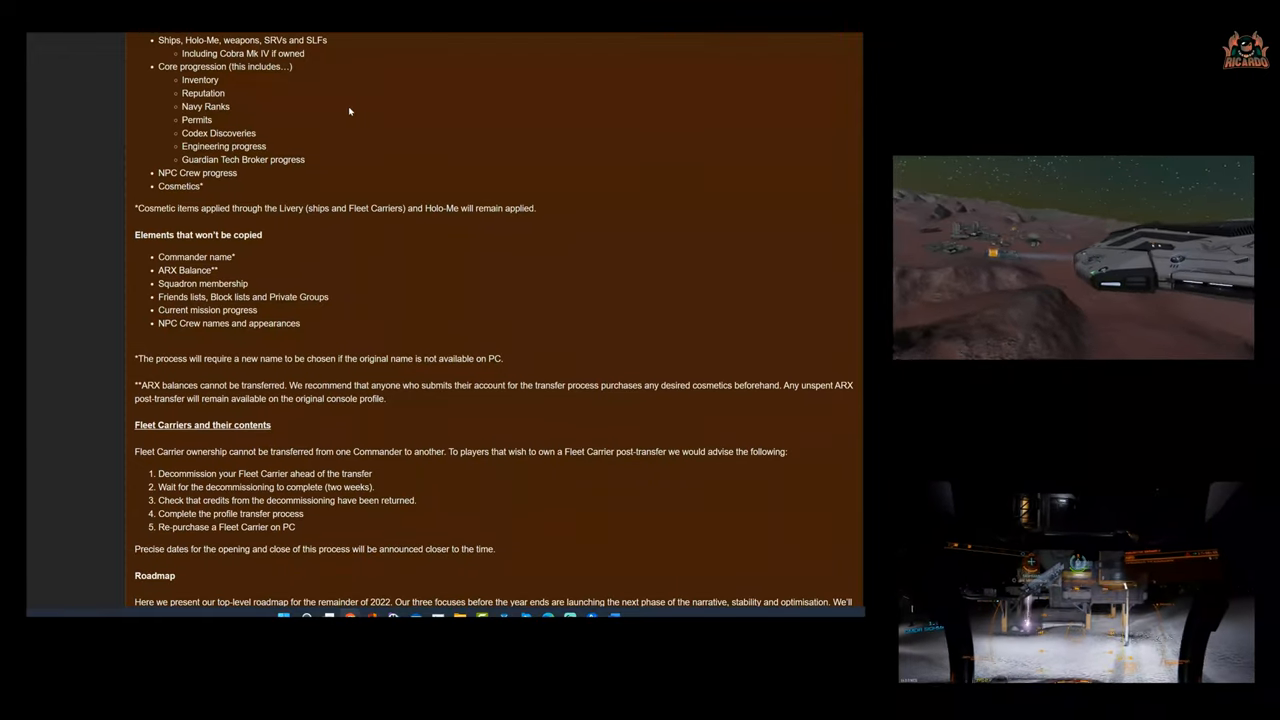
scroll("down", 3)
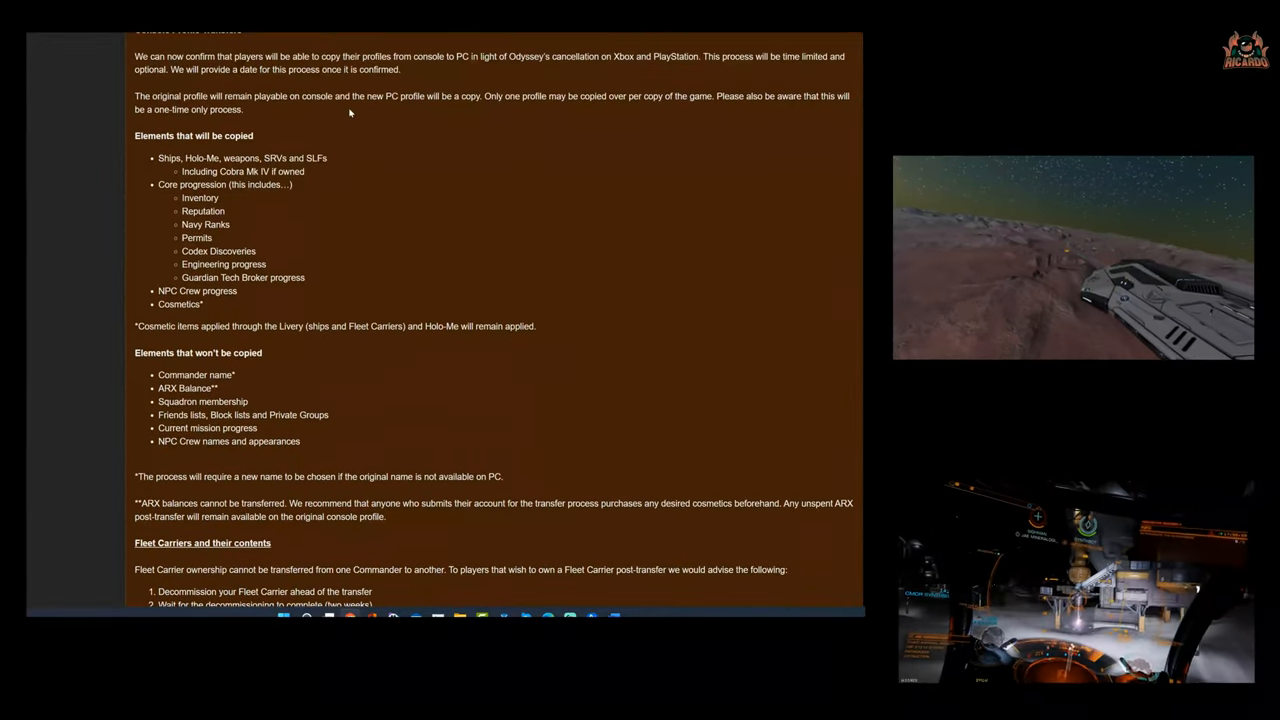
scroll("down", 3)
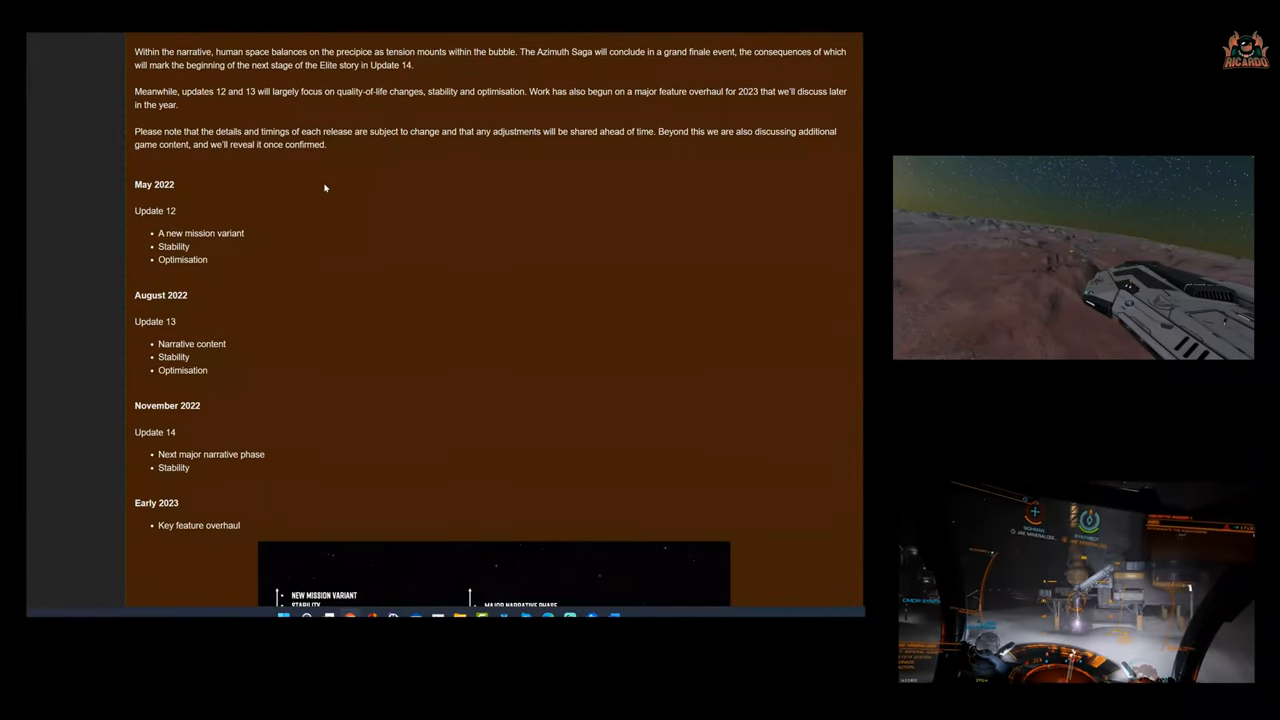
scroll("down", 3)
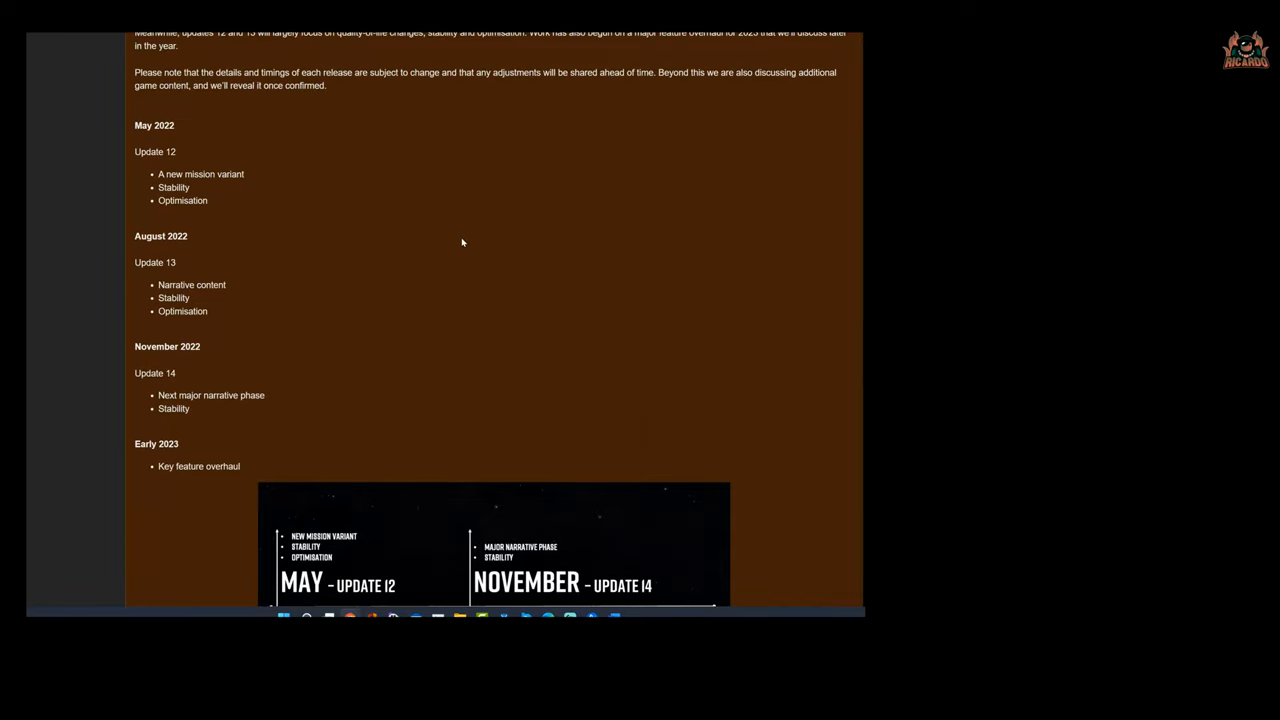
mouse_move(456, 244)
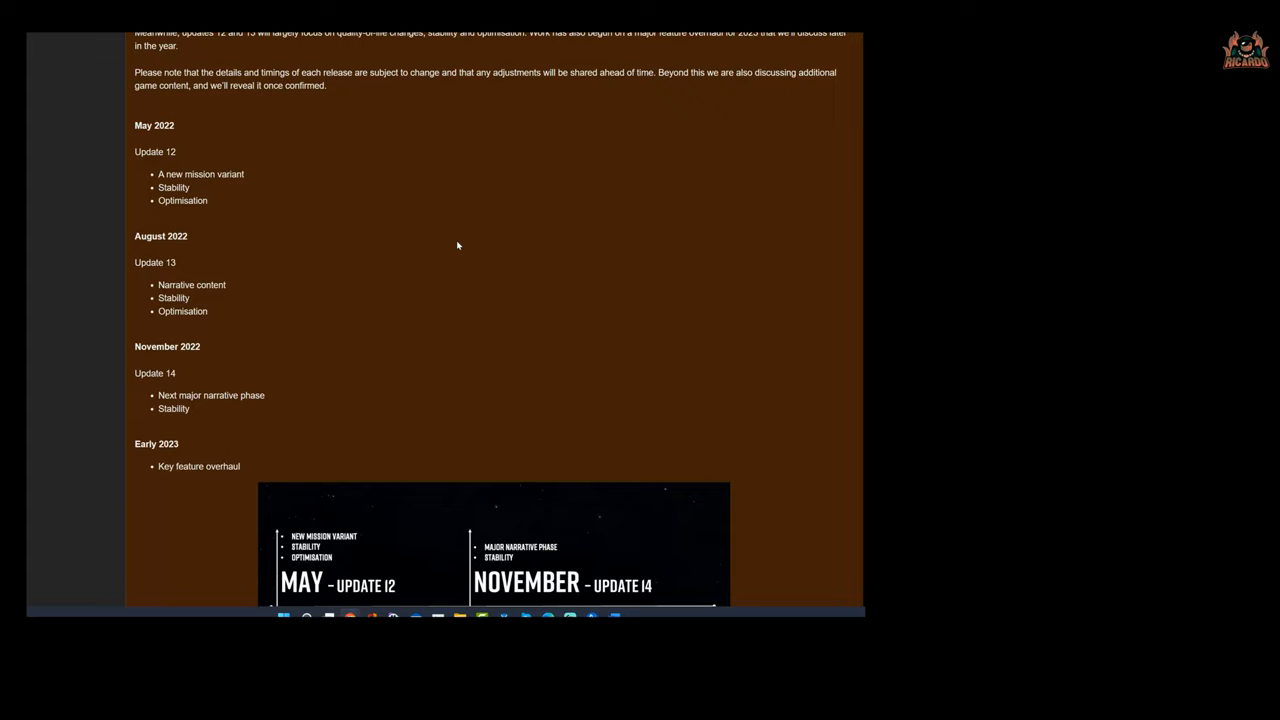
mouse_move(476, 294)
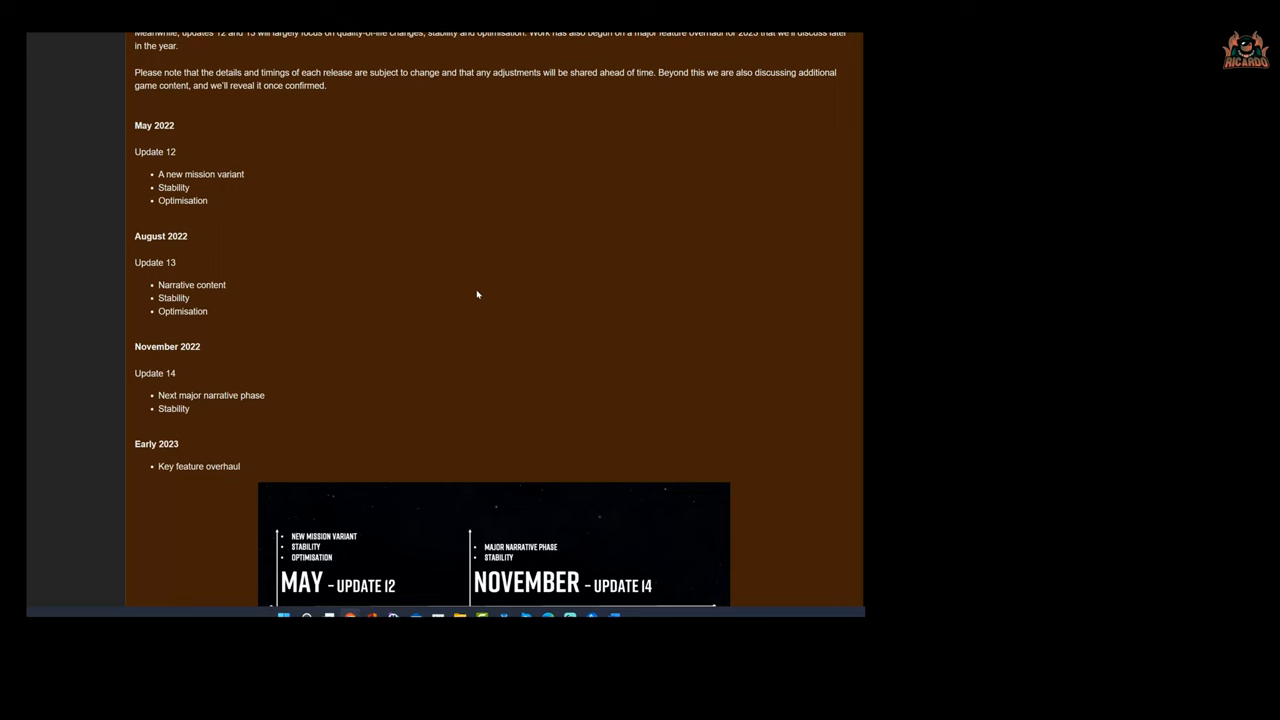